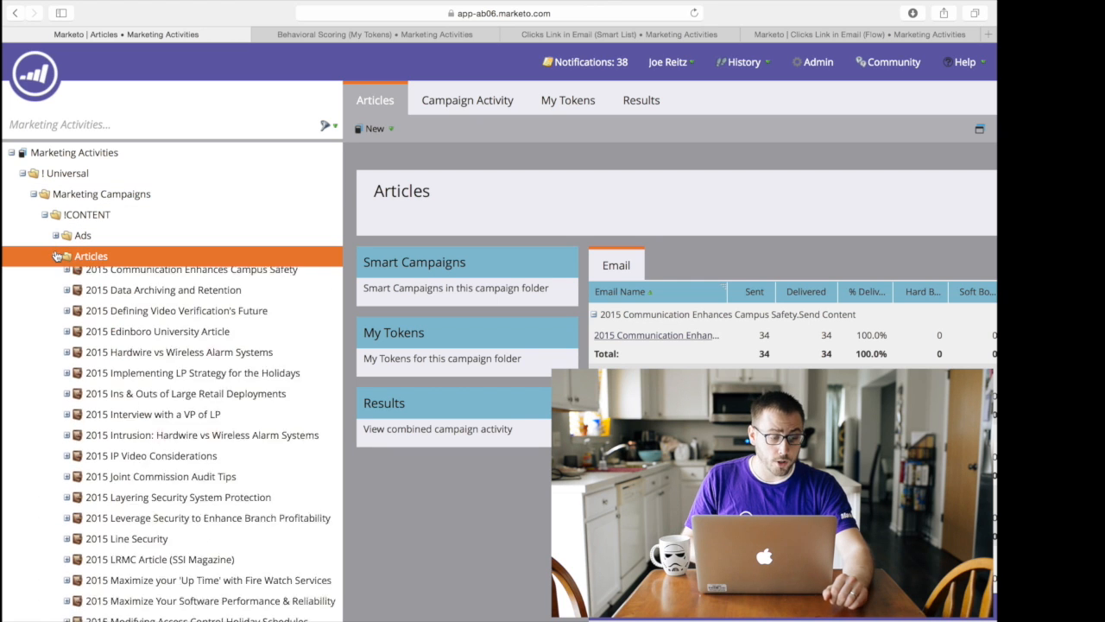
Step: Collapse the Articles folder and select the Scoring folder under Operational Programs
scroll("up", 3)
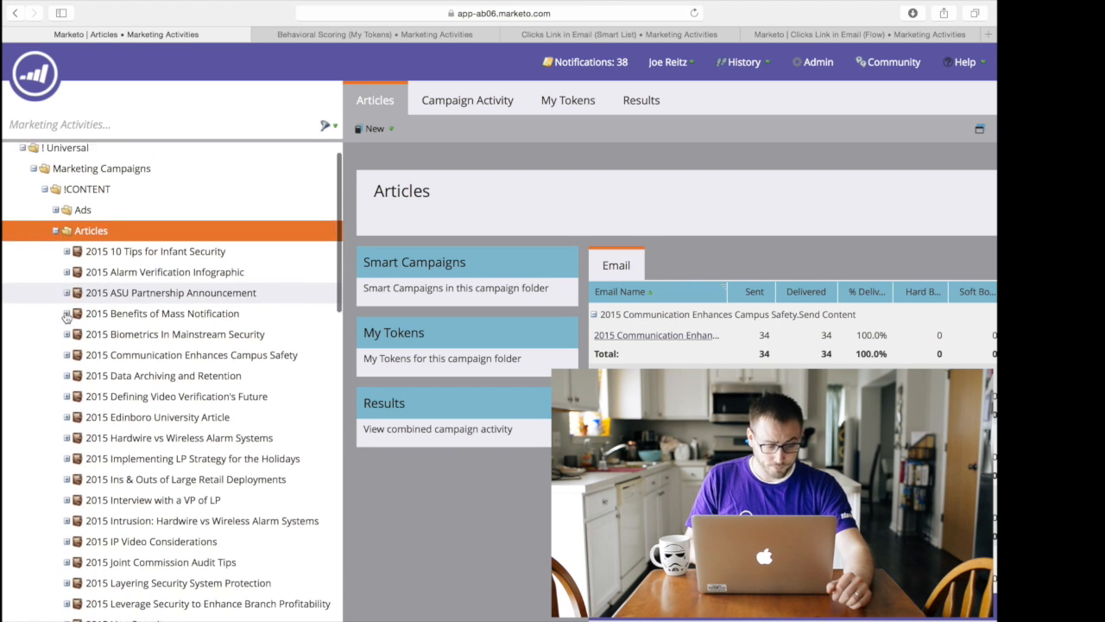
scroll("down", 3)
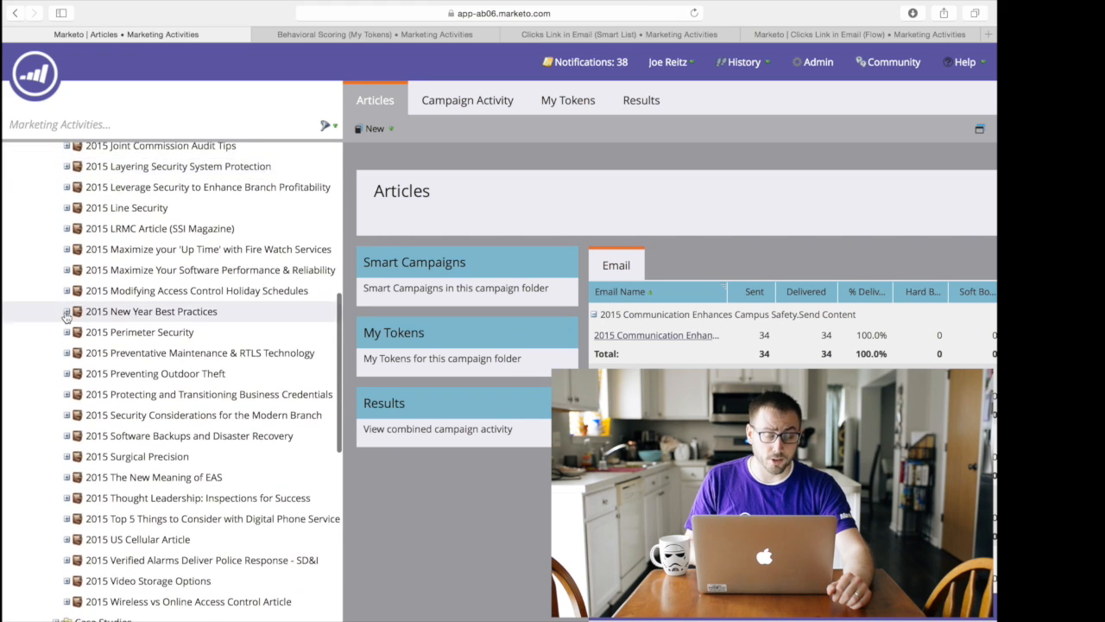
scroll("down", 3)
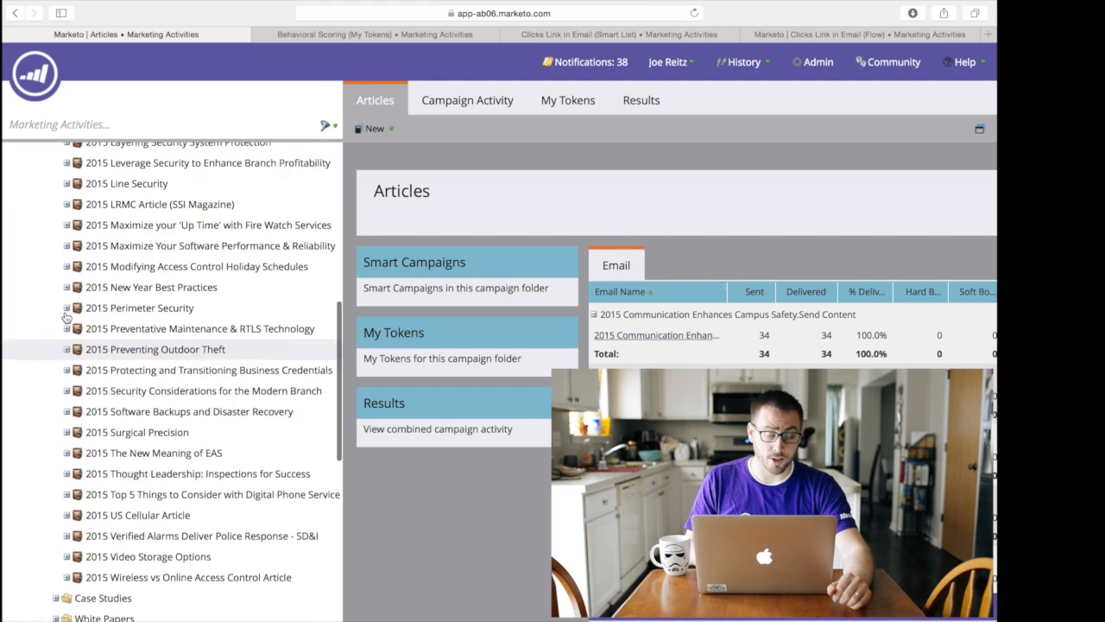
scroll("up", 3)
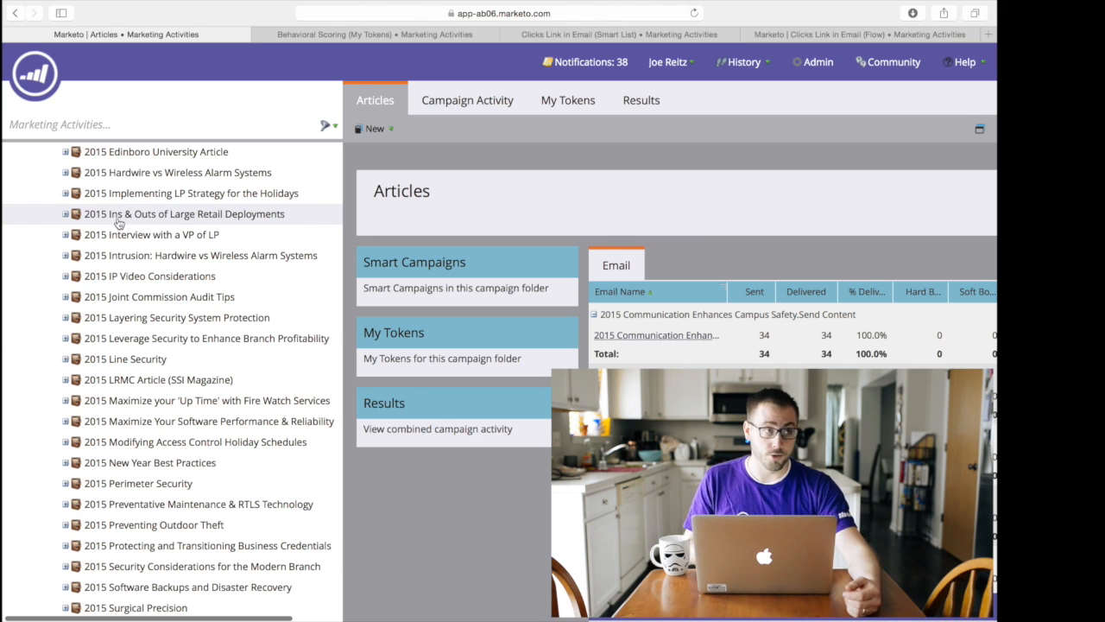
mouse_move(111, 223)
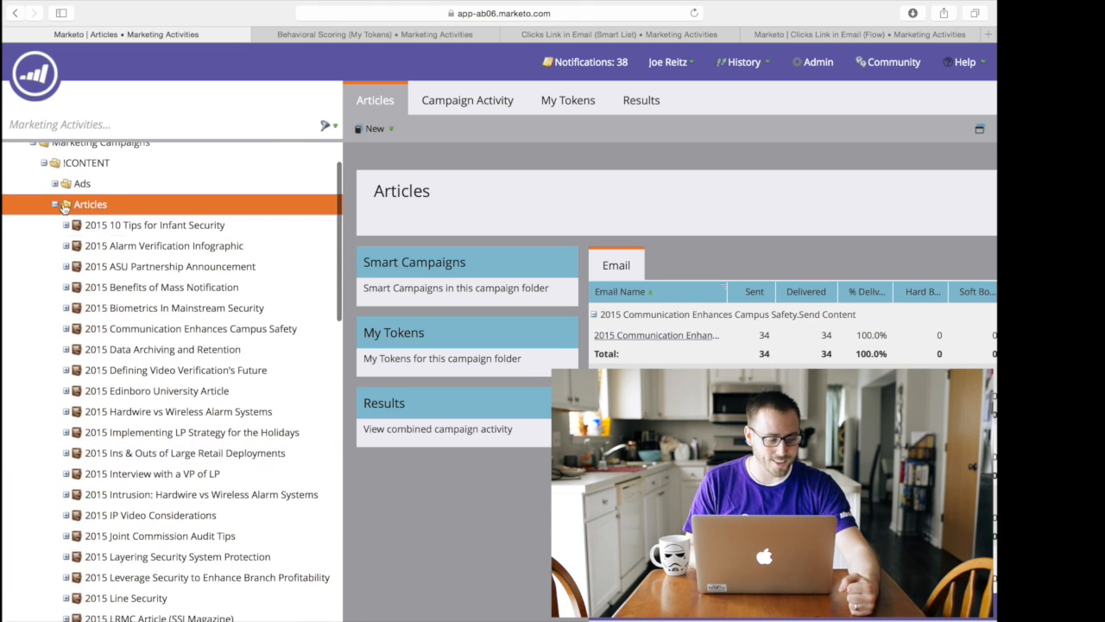
left_click(55, 204)
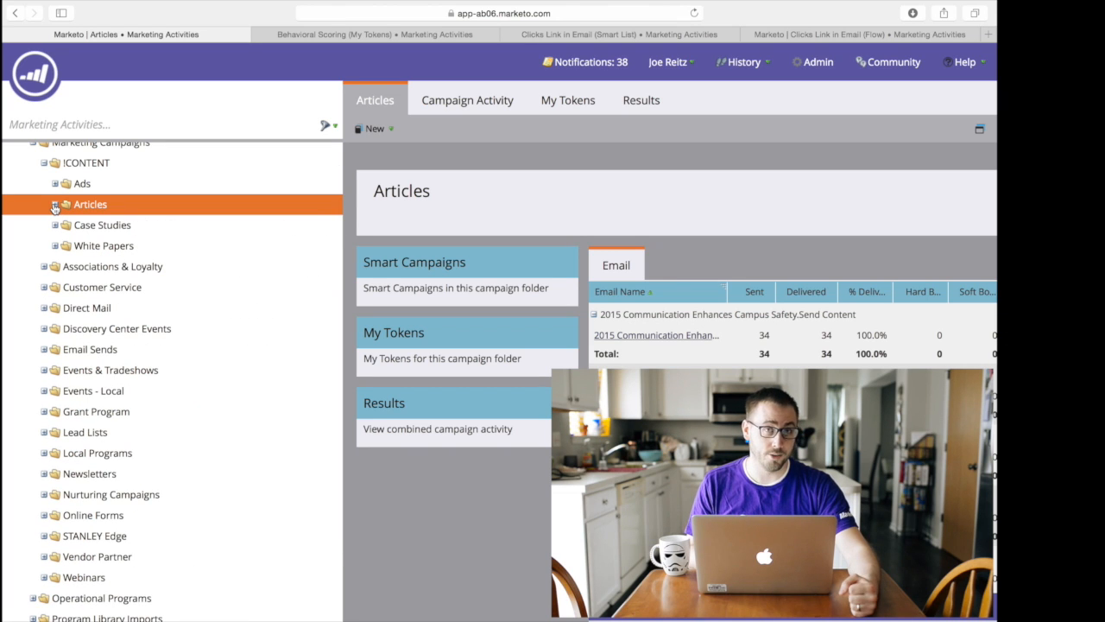
left_click(371, 35)
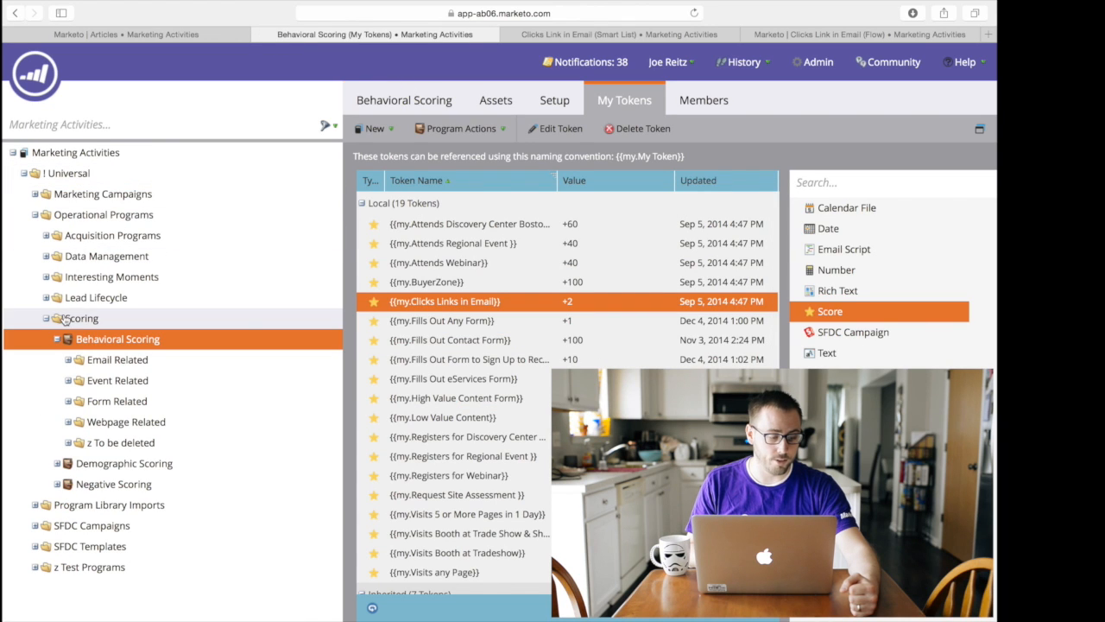
left_click(80, 318)
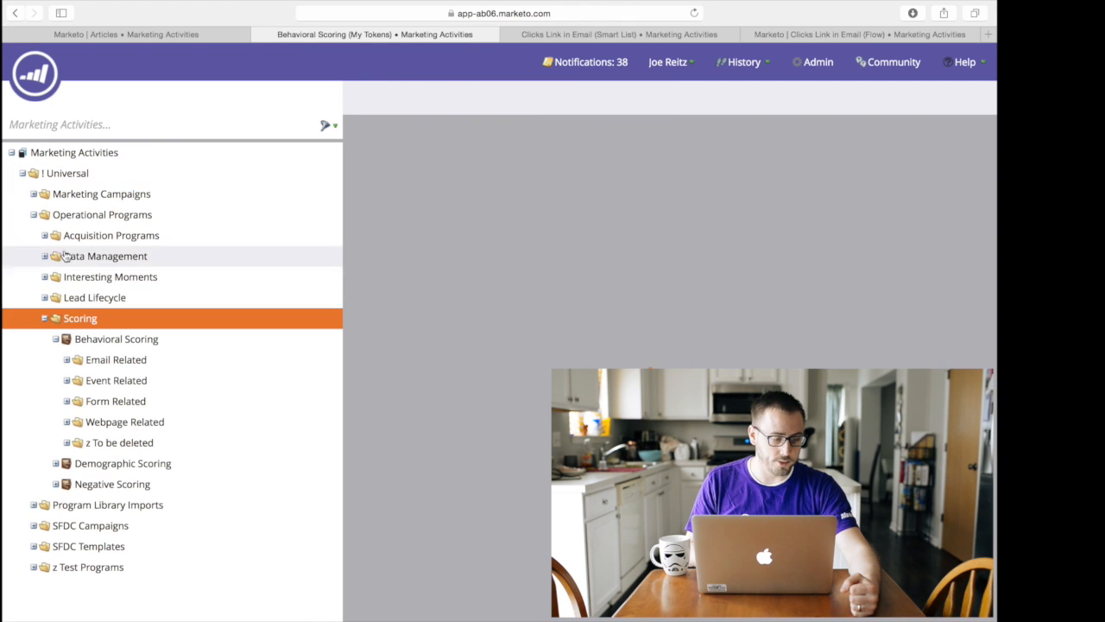
Step: View the Scoring folder summary, then head to the Behavioral Scoring program
left_click(80, 318)
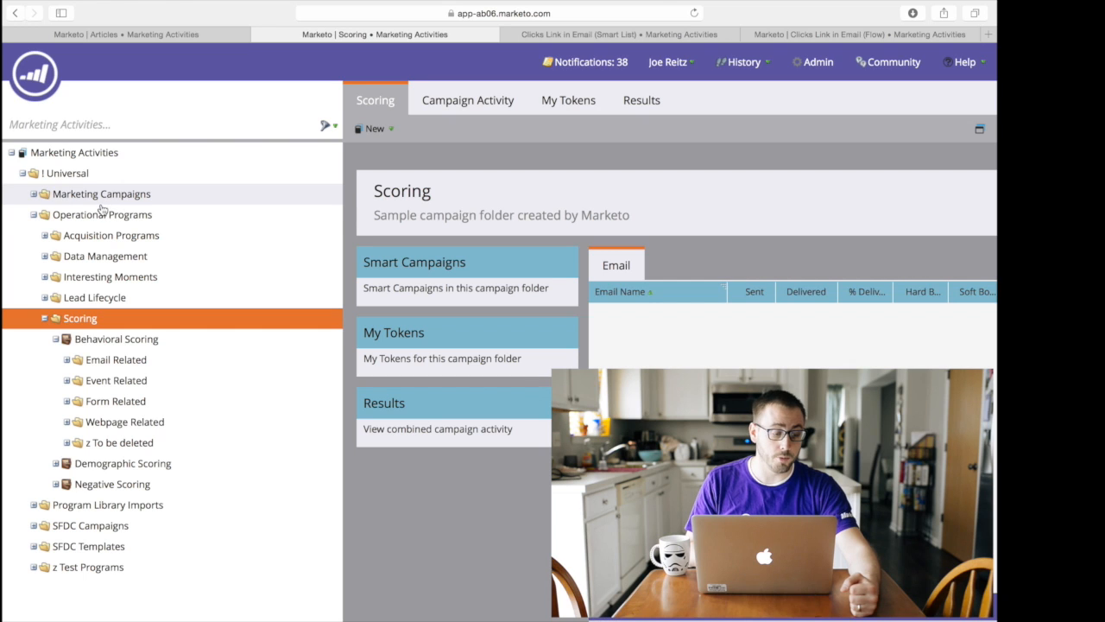
mouse_move(86, 224)
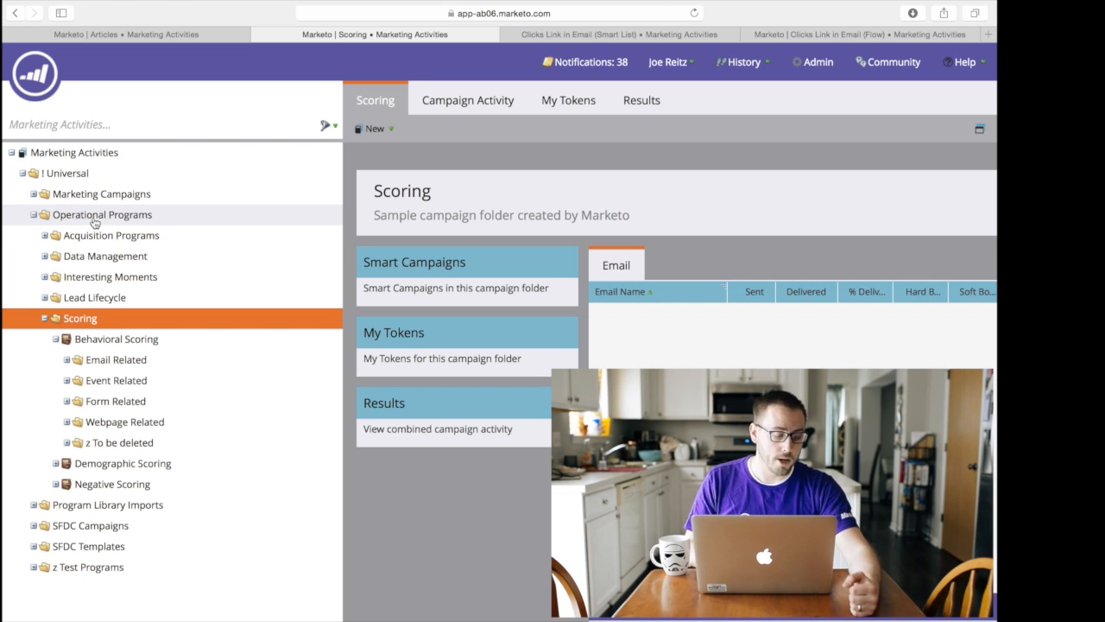
mouse_move(87, 255)
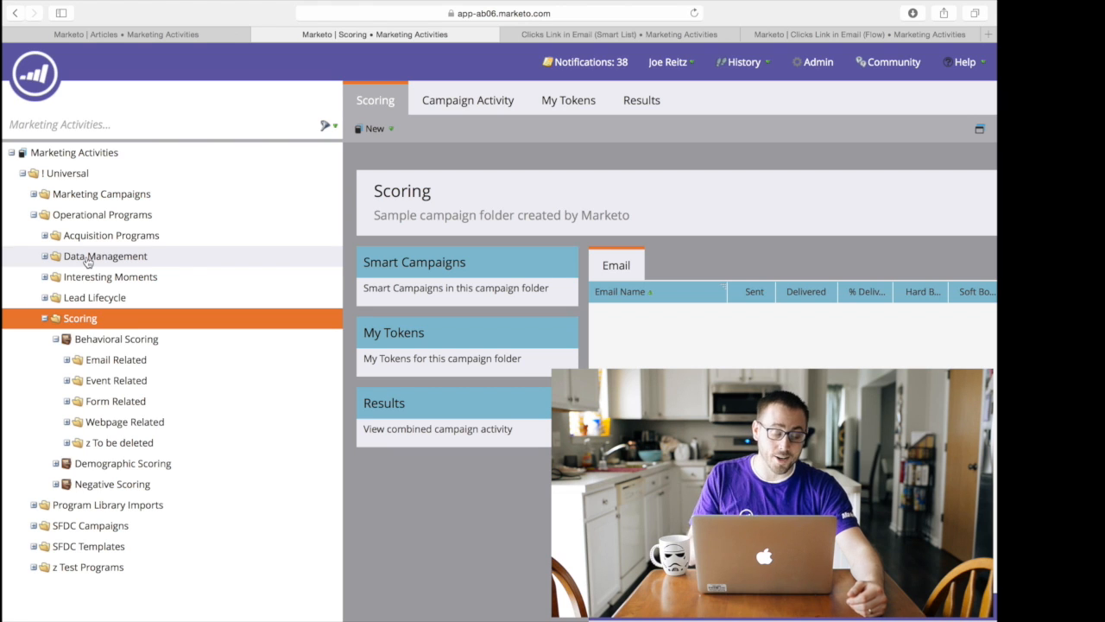
mouse_move(115, 359)
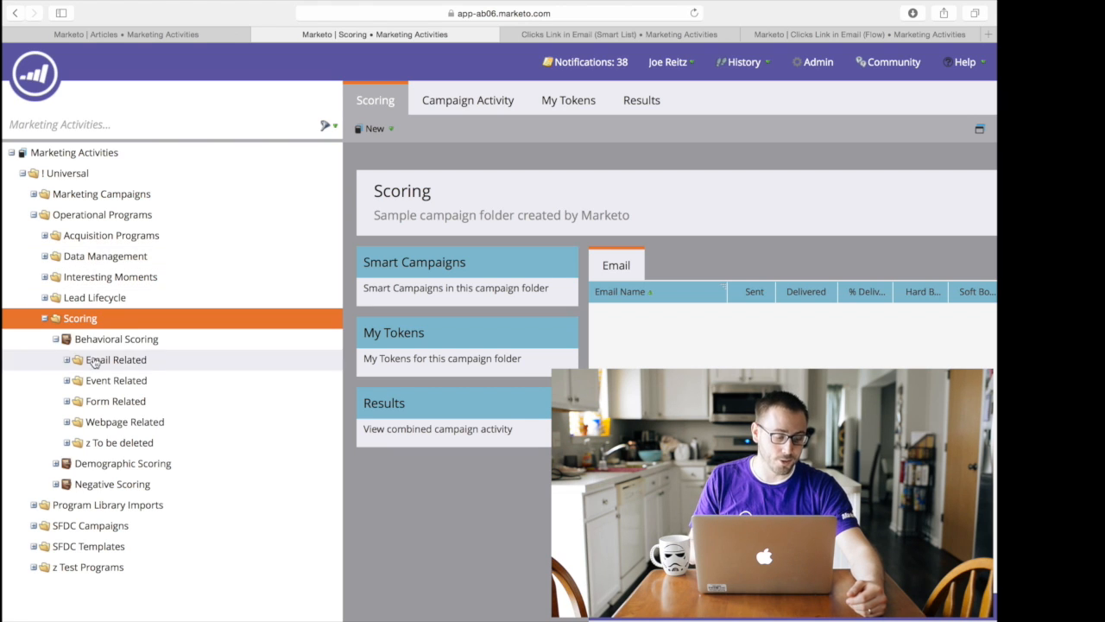
mouse_move(102, 338)
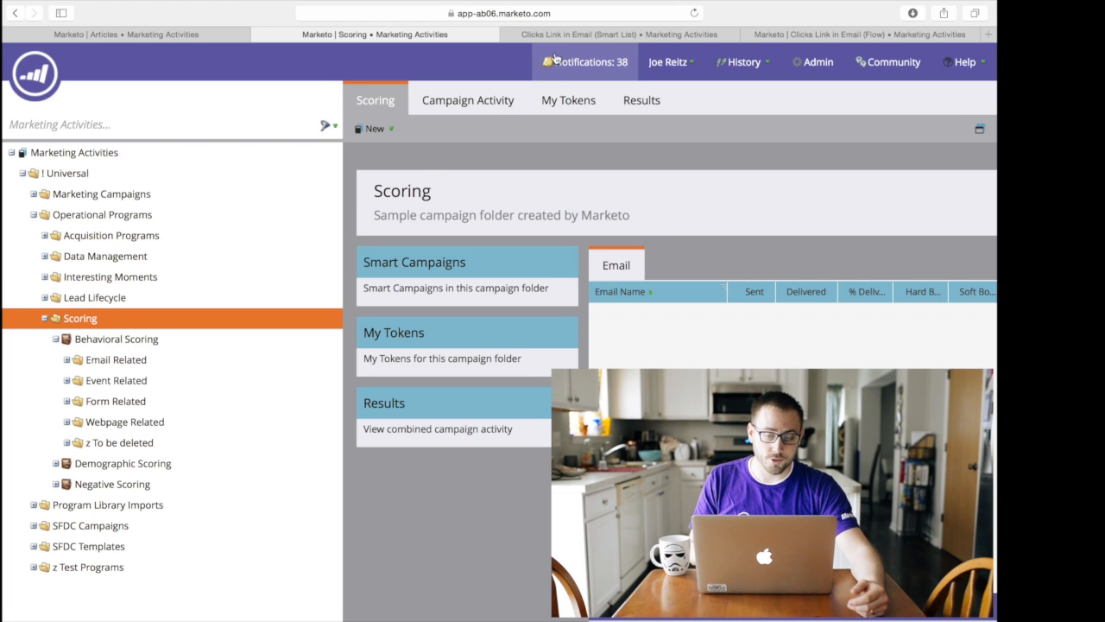
left_click(618, 34)
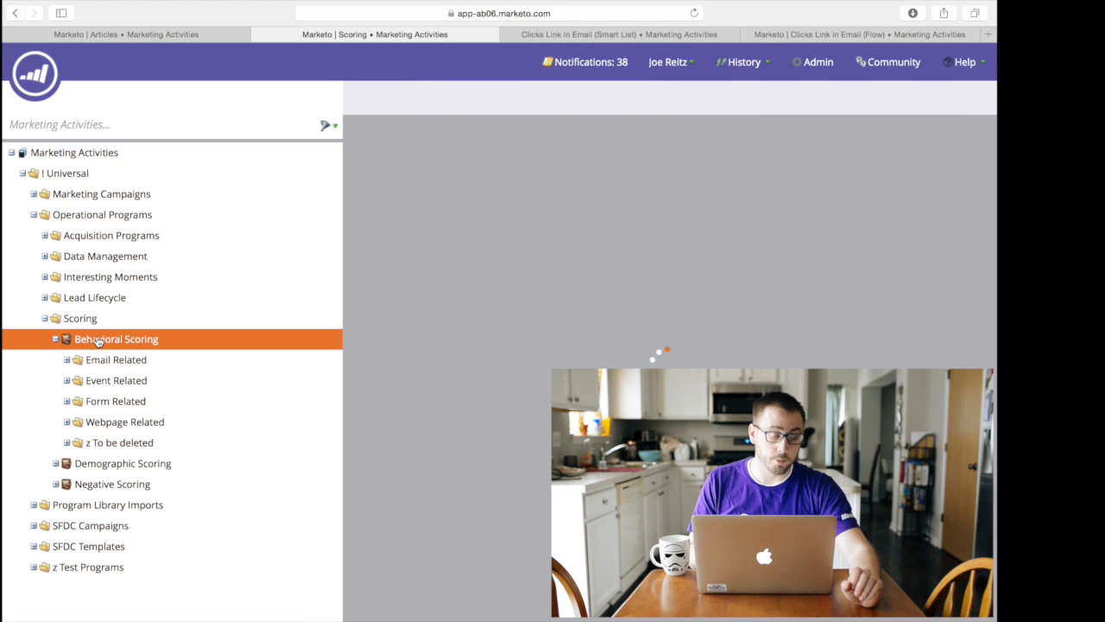
Step: Show Behavioral Scoring's My Tokens list, then the Clicks Link in Email campaign's Smart List
left_click(116, 339)
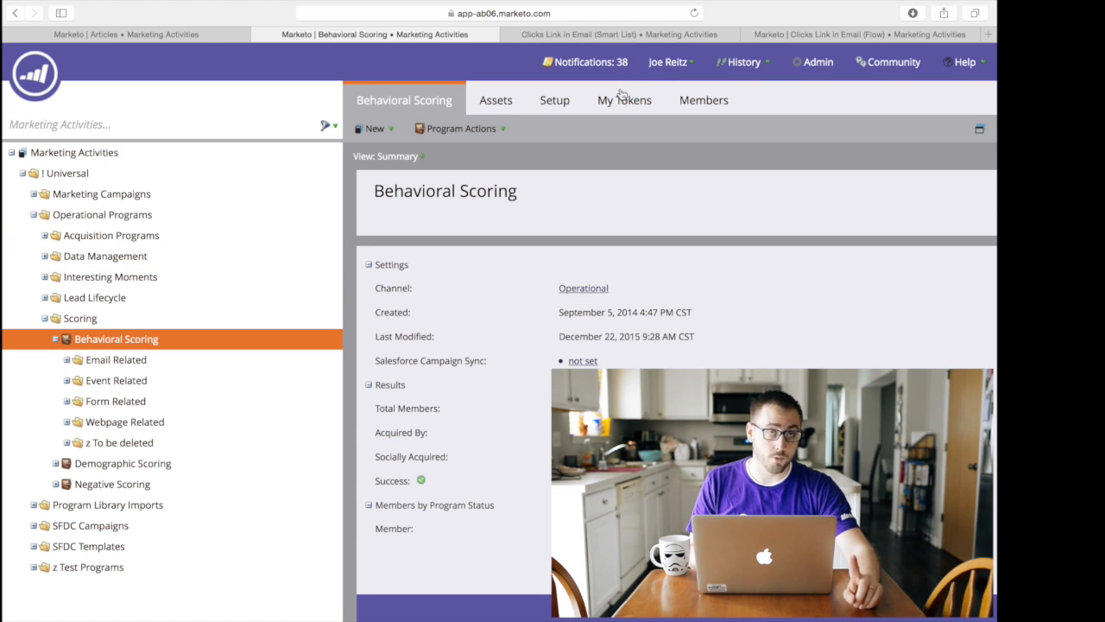
left_click(624, 99)
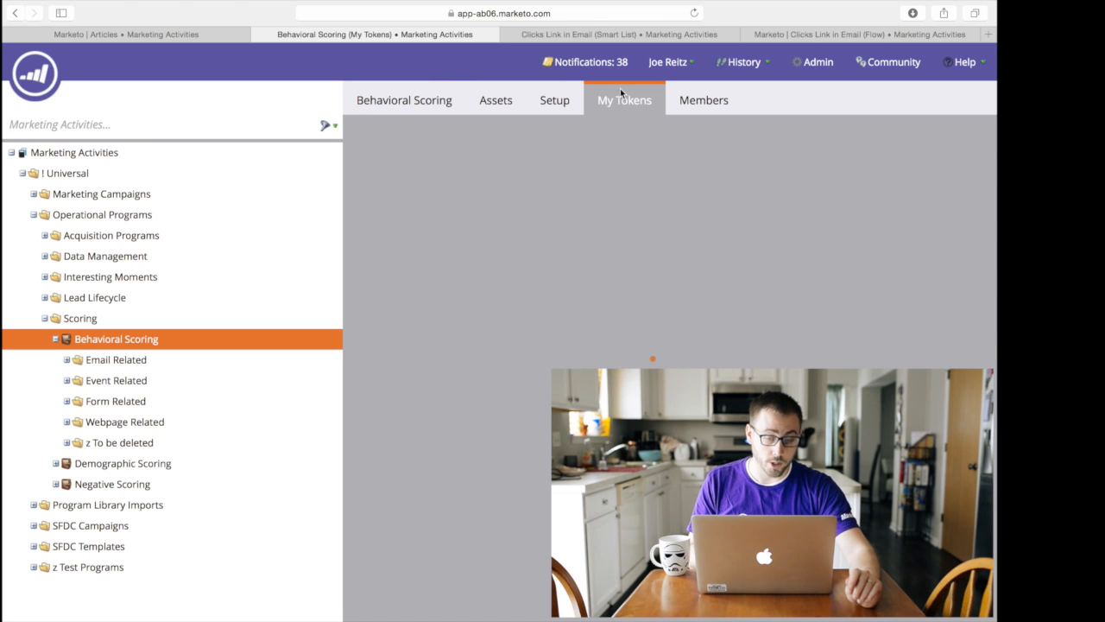
left_click(625, 98)
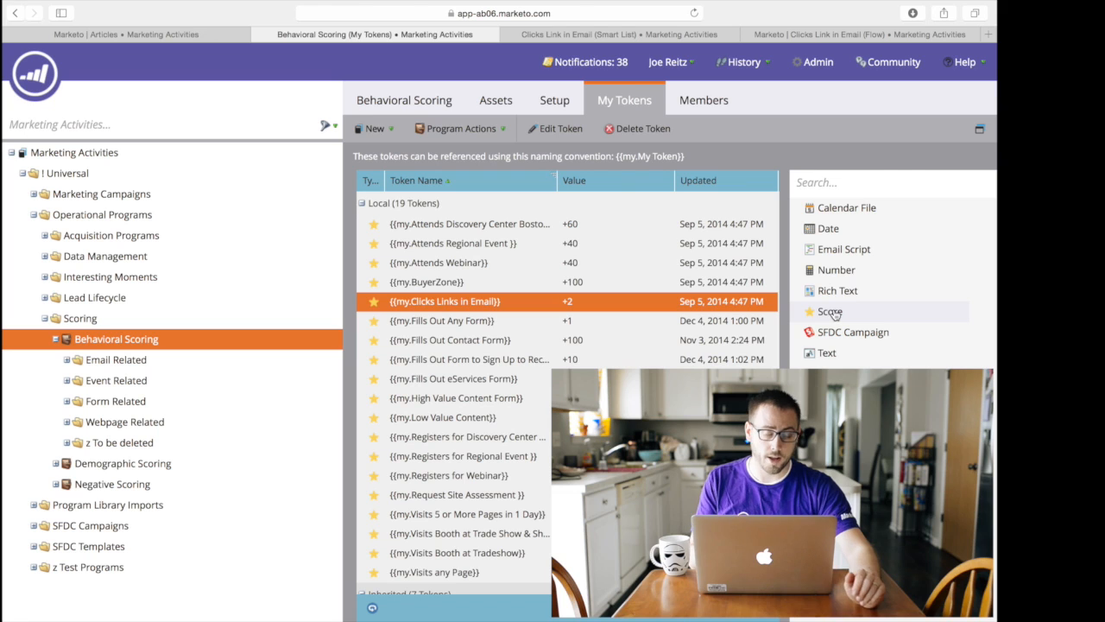
mouse_move(843, 249)
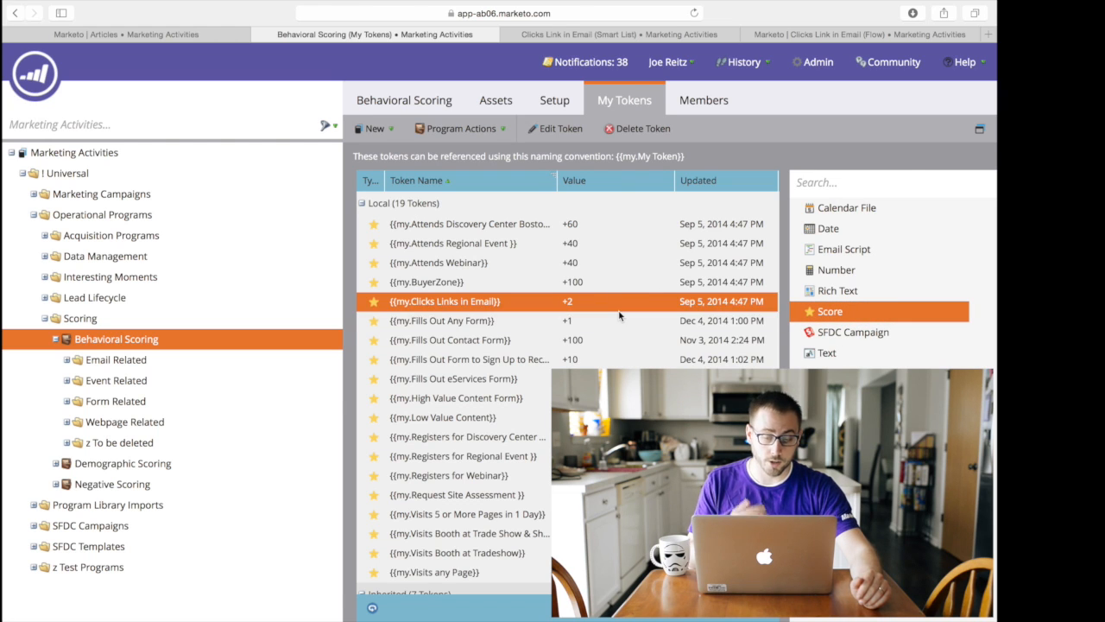
mouse_move(855, 327)
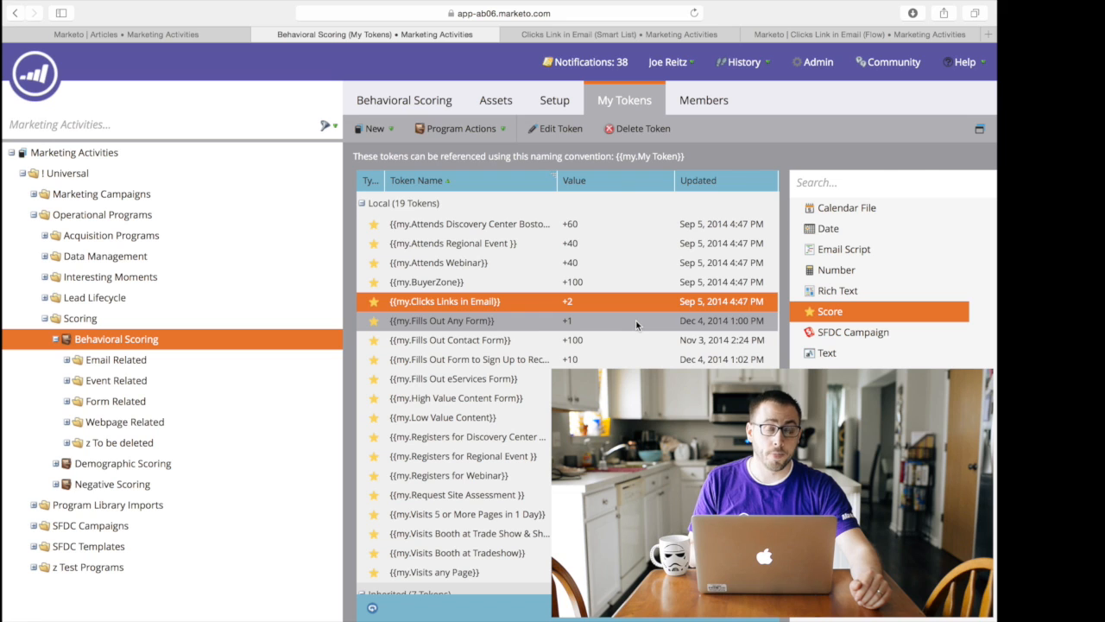
left_click(619, 34)
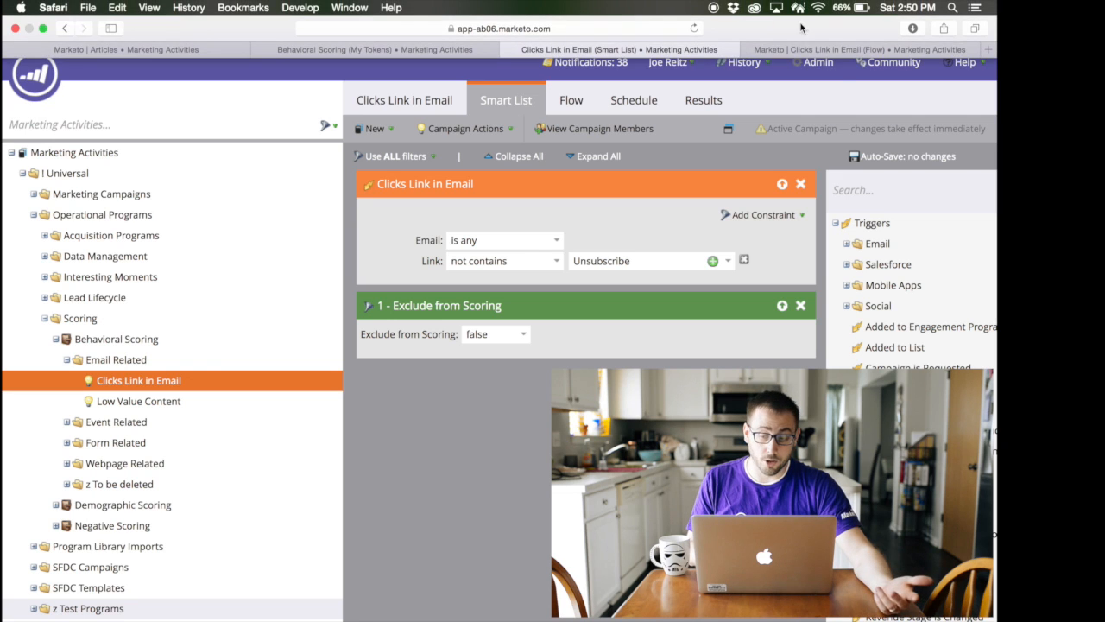
Step: View the two token-based Change Score flow steps, then return to the Articles folder
left_click(570, 98)
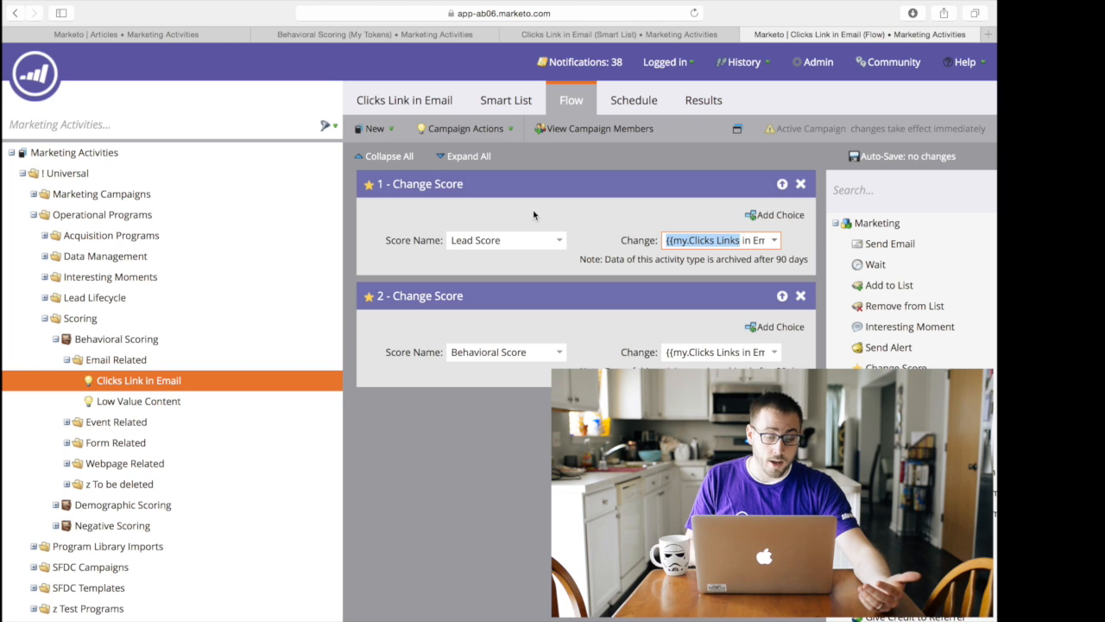
mouse_move(532, 186)
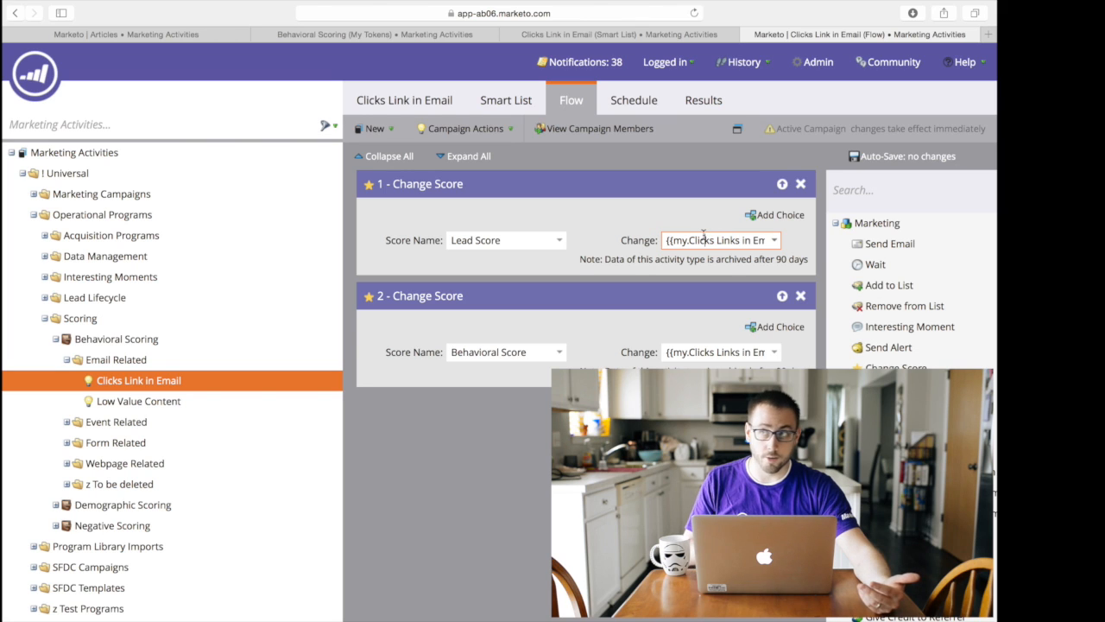
mouse_move(670, 259)
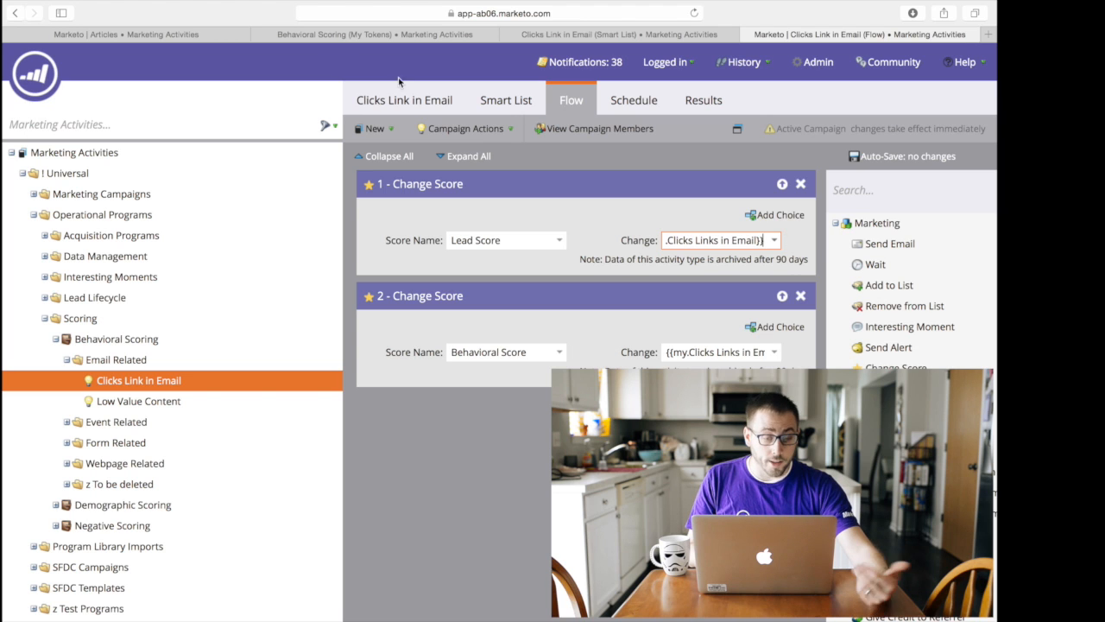
left_click(371, 35)
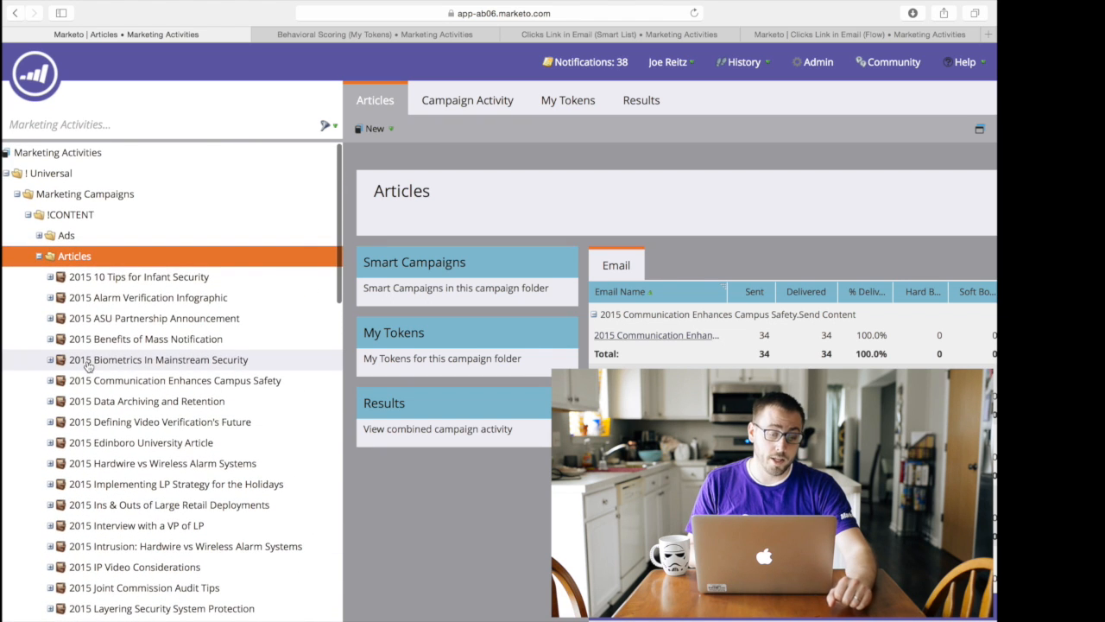
Step: Return to the Behavioral Scoring token list with Clicks Links in Email highlighted
left_click(371, 34)
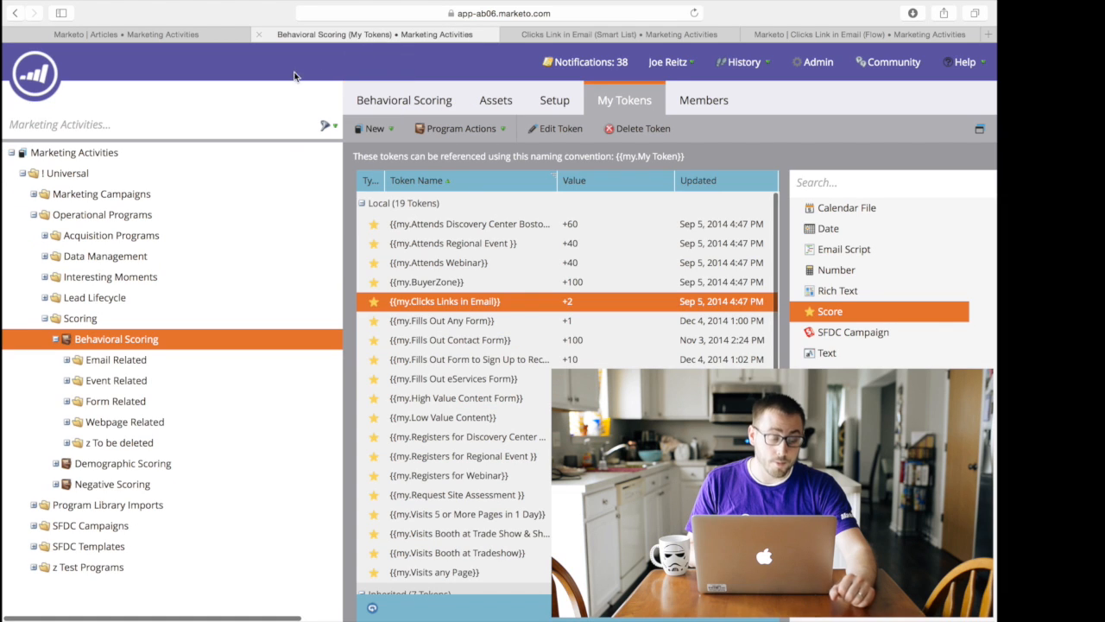
mouse_move(280, 104)
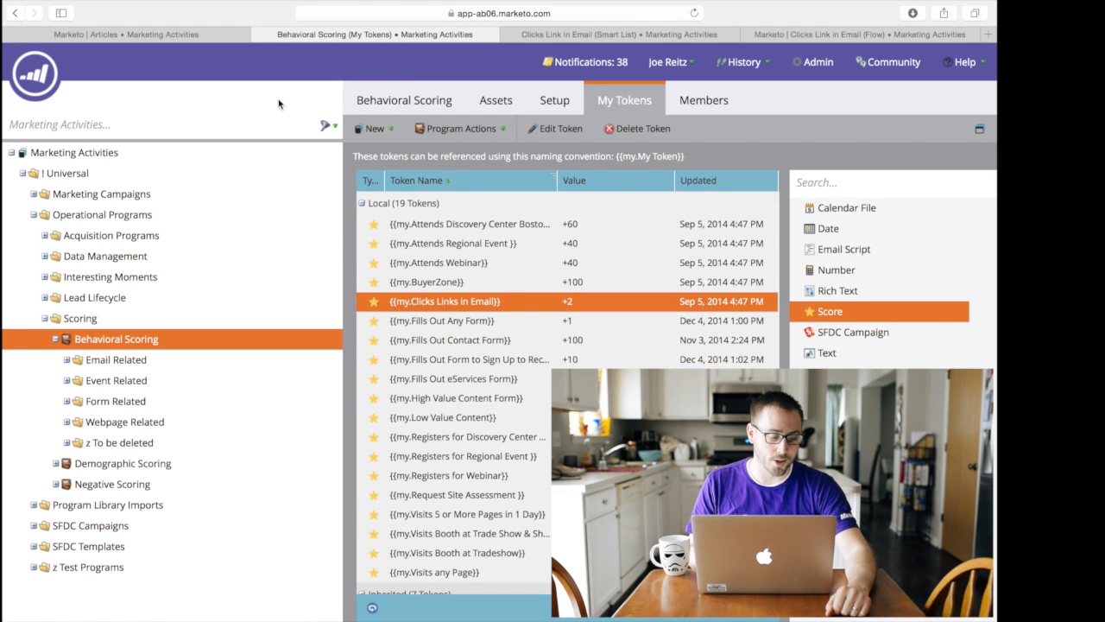